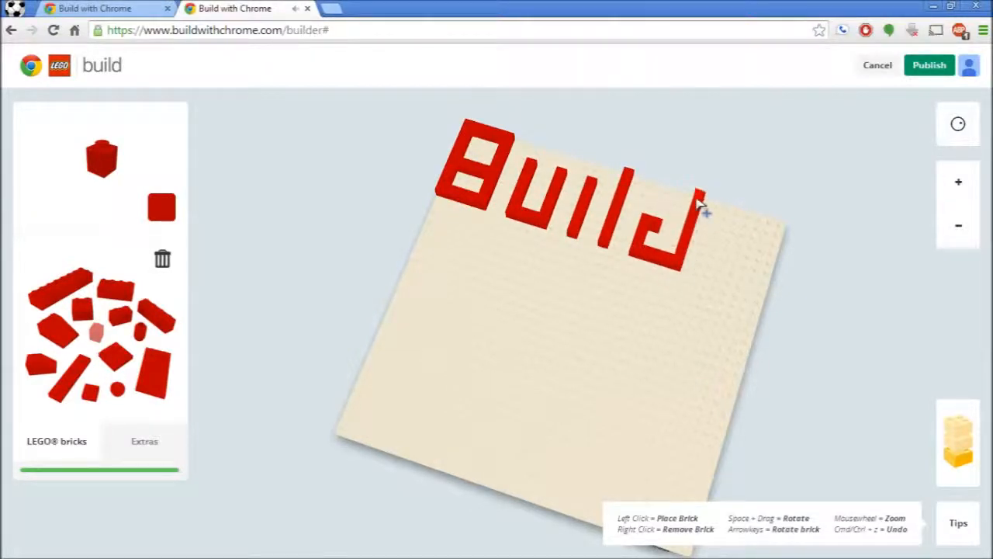
Place red bricks spelling 'Build with Chrome', add a blue name brick, and publish
left_click(481, 272)
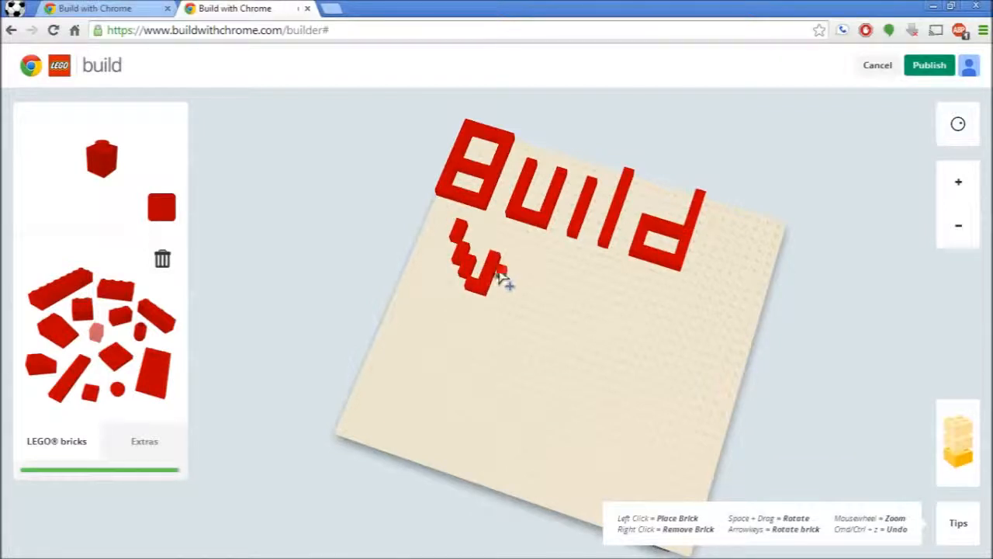
left_click(543, 272)
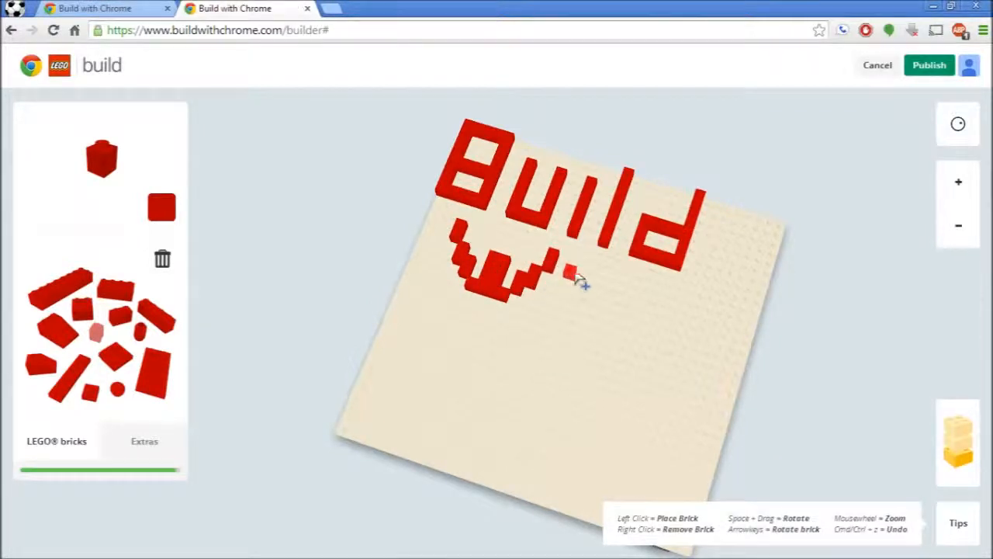
left_click(570, 272)
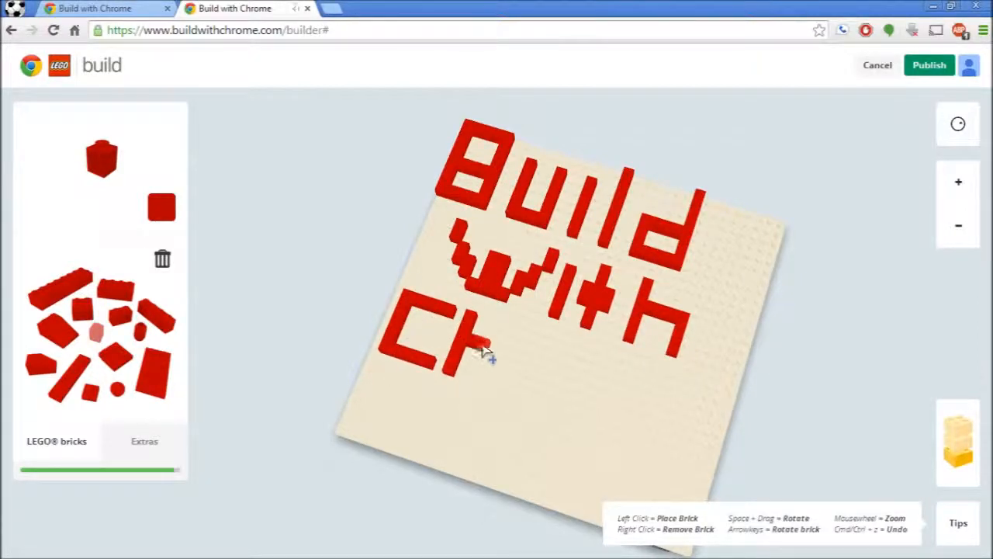
left_click(567, 404)
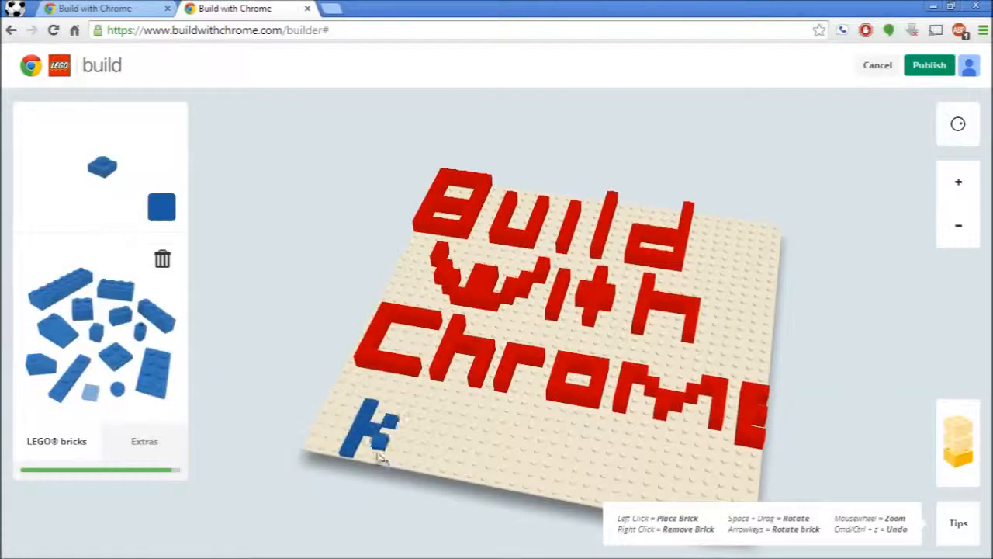
left_click(558, 454)
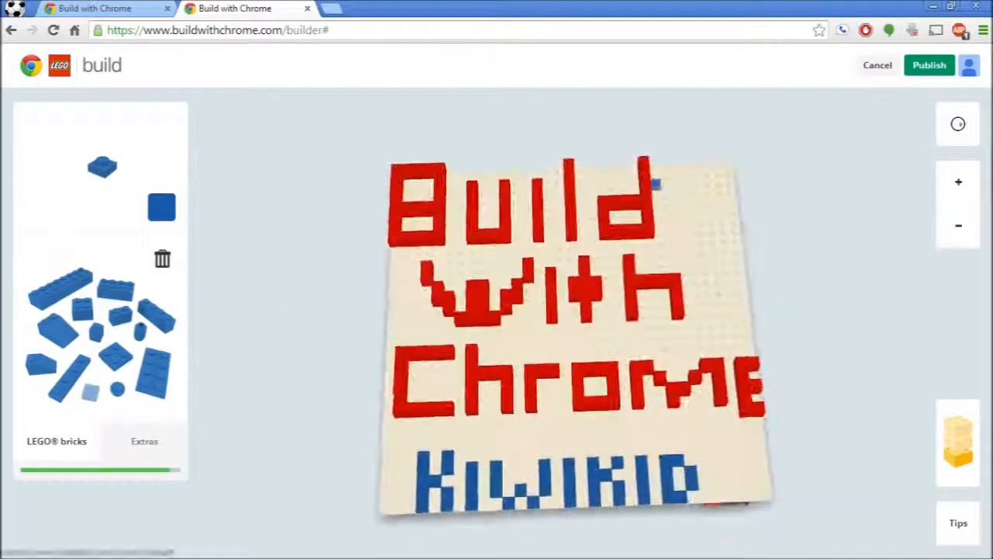
left_click(929, 64)
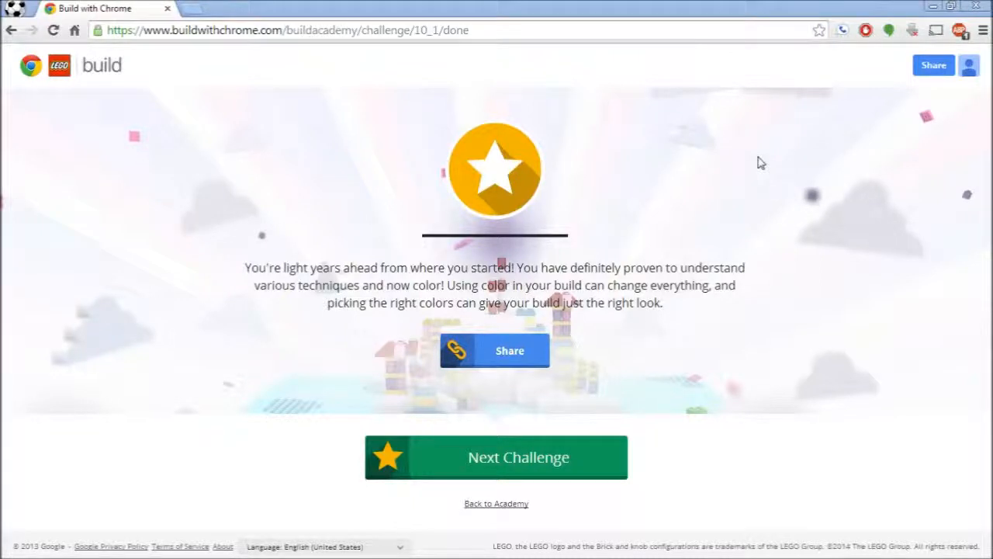
mouse_move(728, 417)
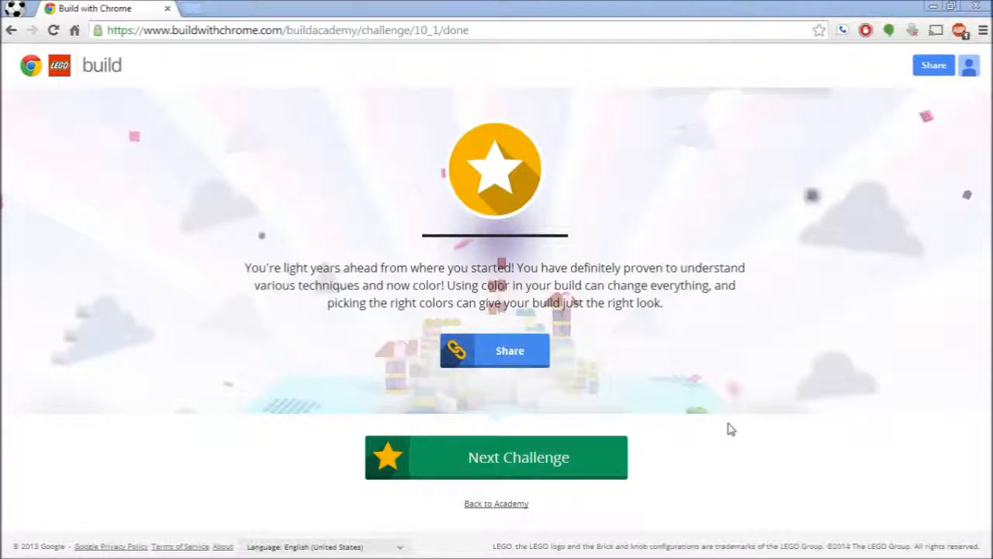
mouse_move(606, 458)
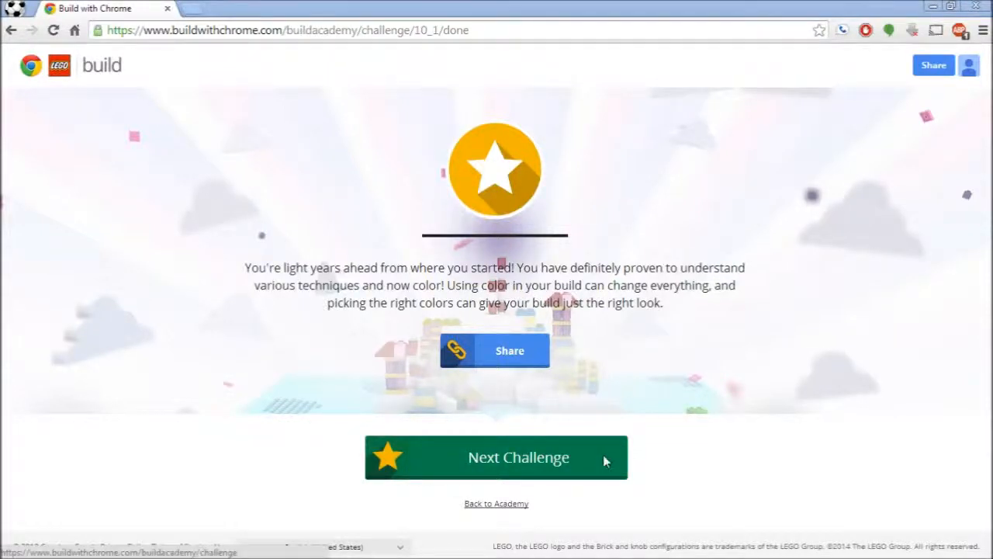
Go to the next challenge, the Final Test intro about creating an original world
left_click(518, 457)
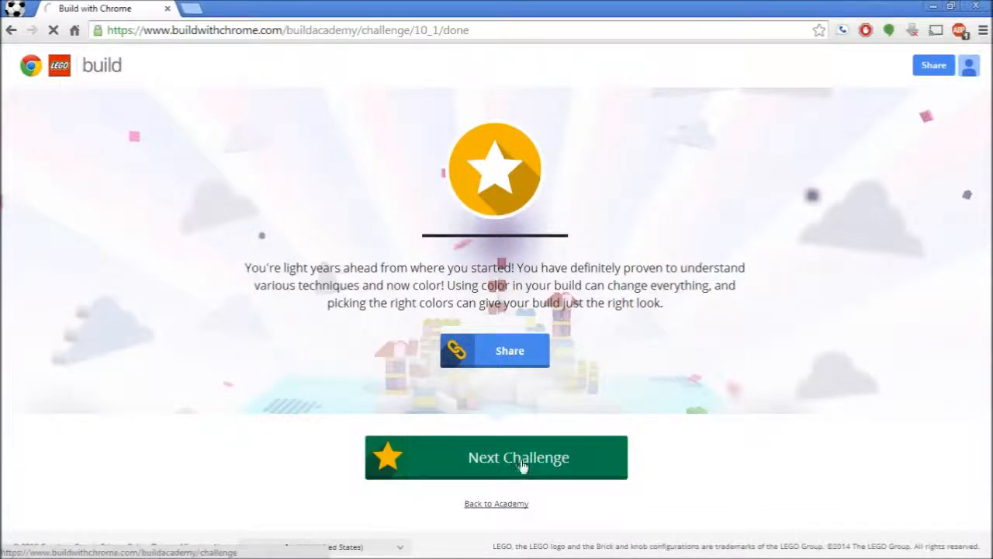
left_click(497, 457)
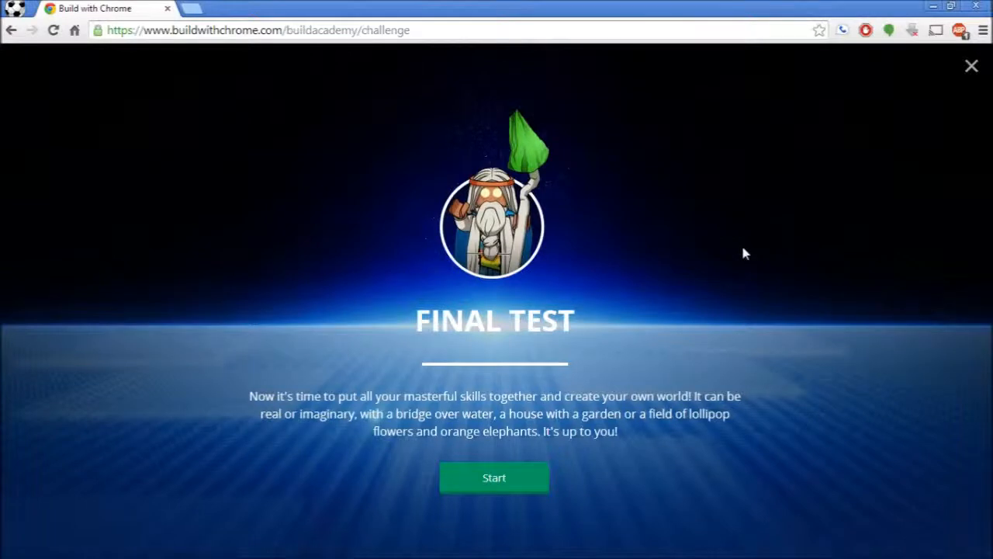
mouse_move(728, 326)
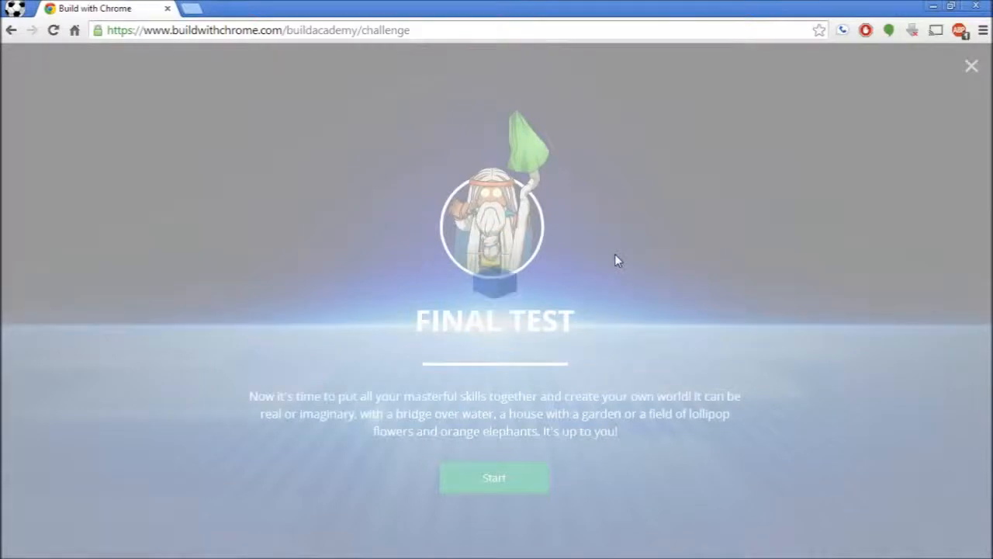
Start the Final Test and tilt the empty blue baseplate to an angled view
left_click(494, 477)
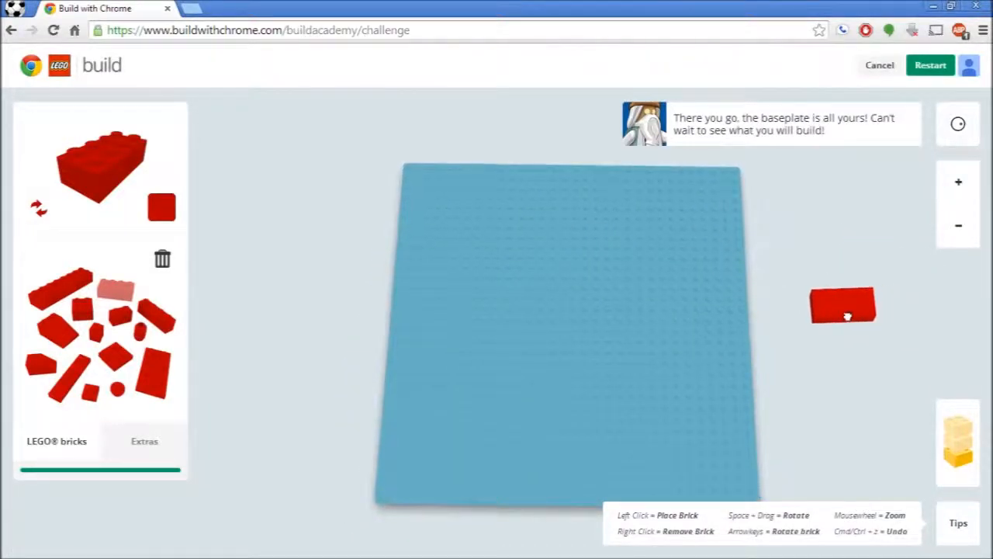
left_click_drag(844, 305, 303, 223)
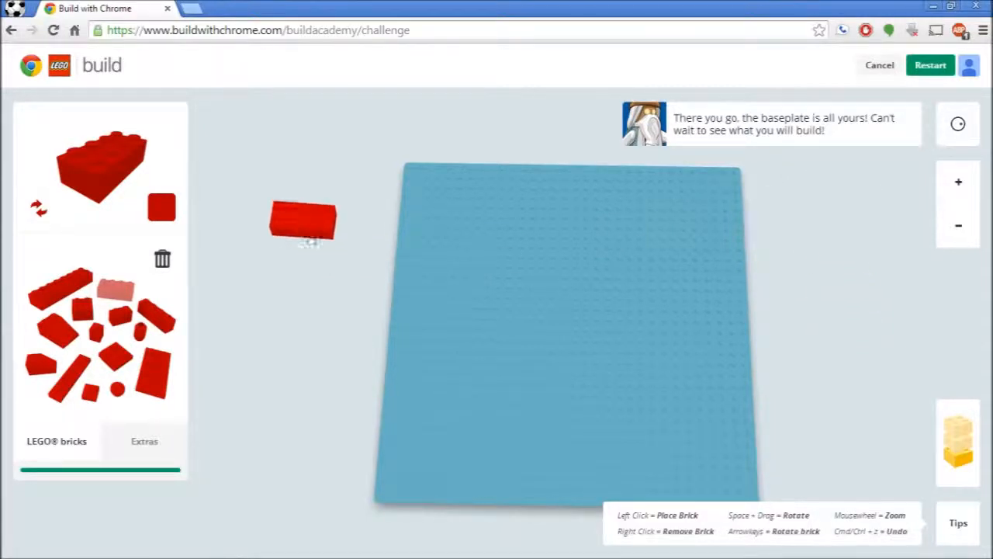
left_click(463, 278)
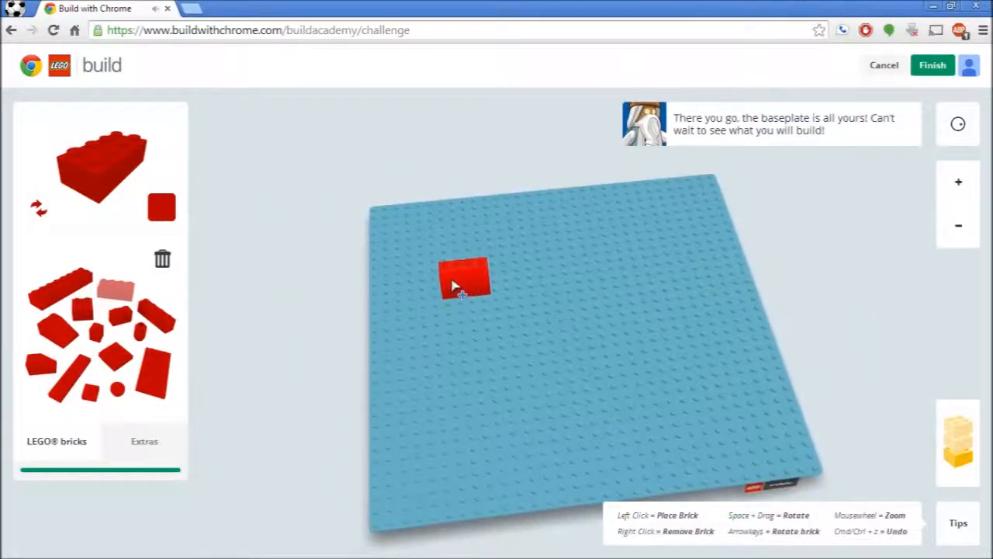
left_click(488, 256)
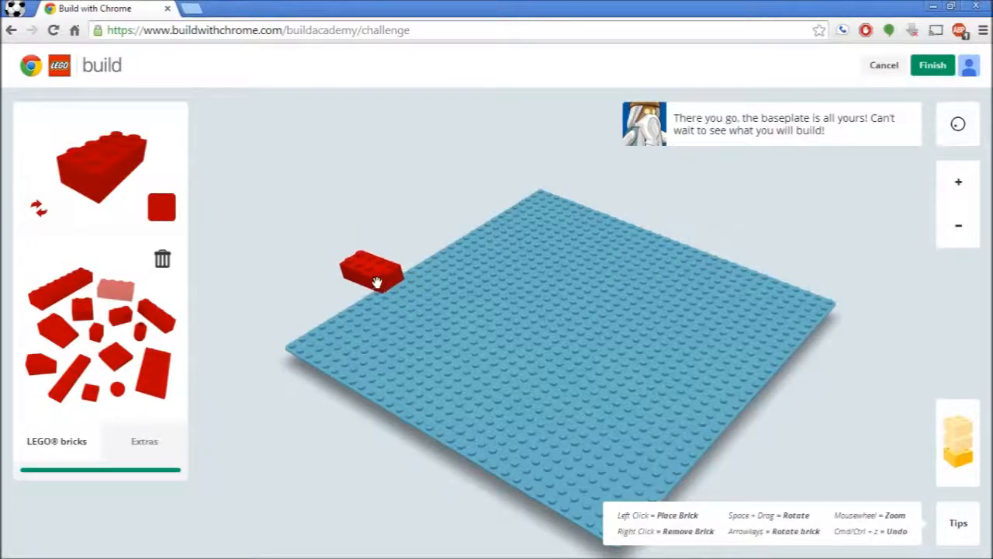
left_click_drag(376, 279, 333, 206)
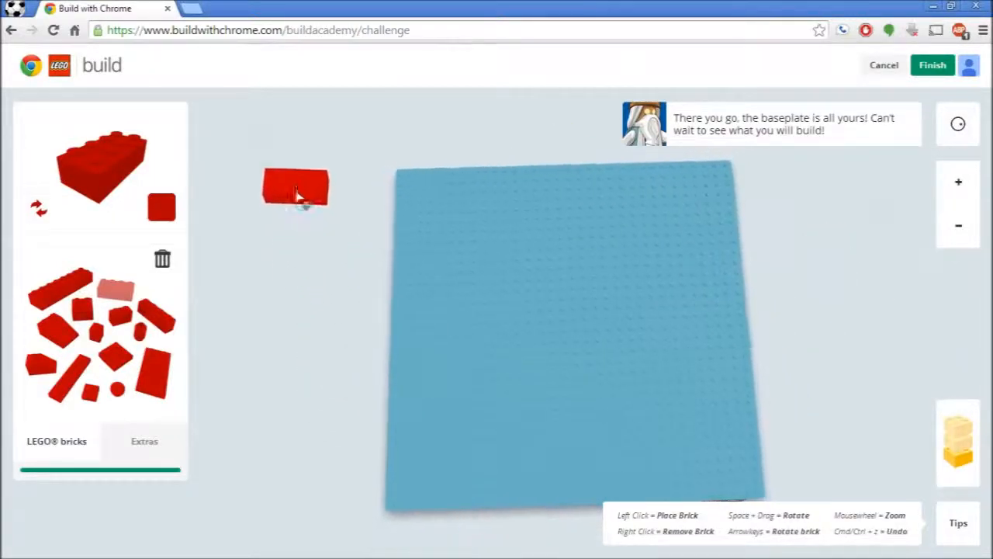
left_click_drag(295, 186, 209, 345)
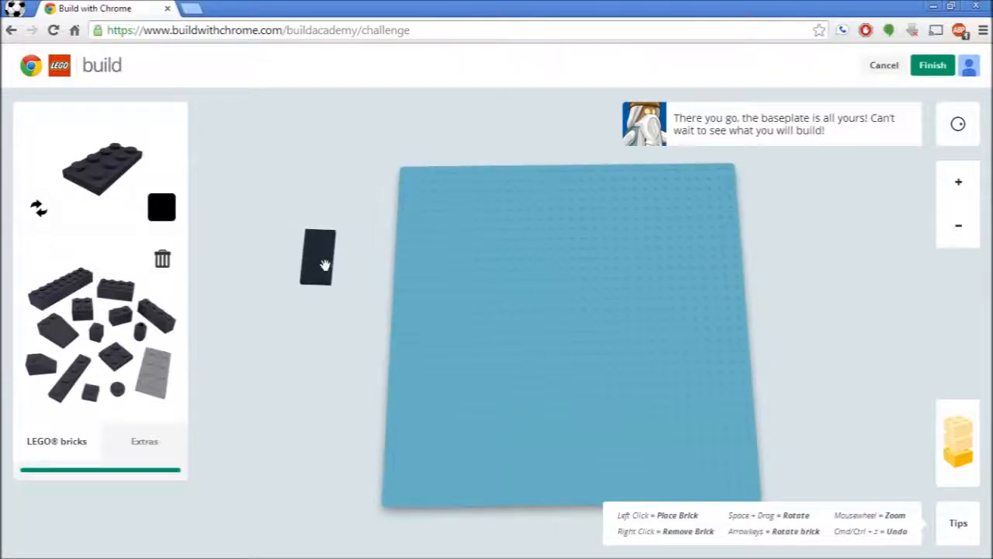
Place long black bricks along the baseplate's left side and top edge
left_click_drag(318, 257, 440, 213)
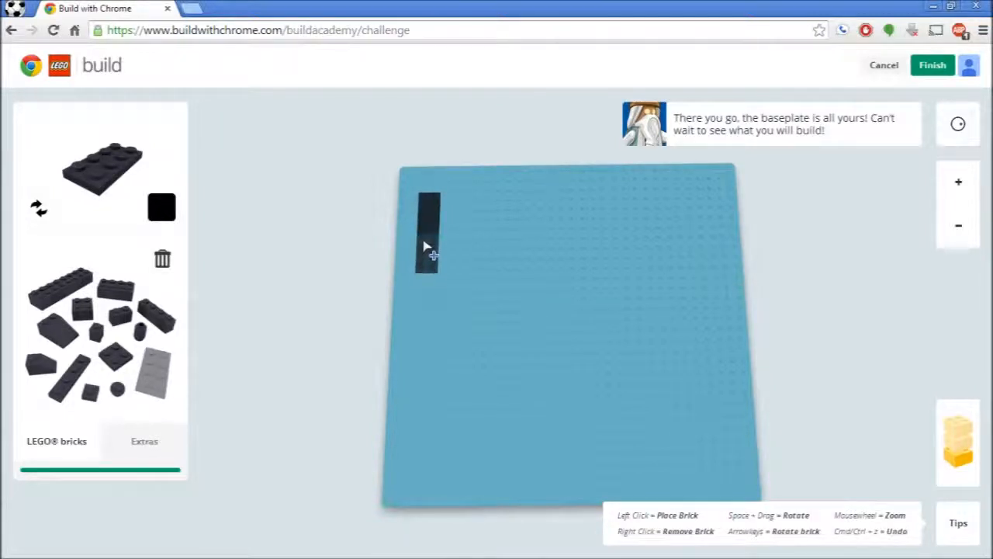
left_click(161, 207)
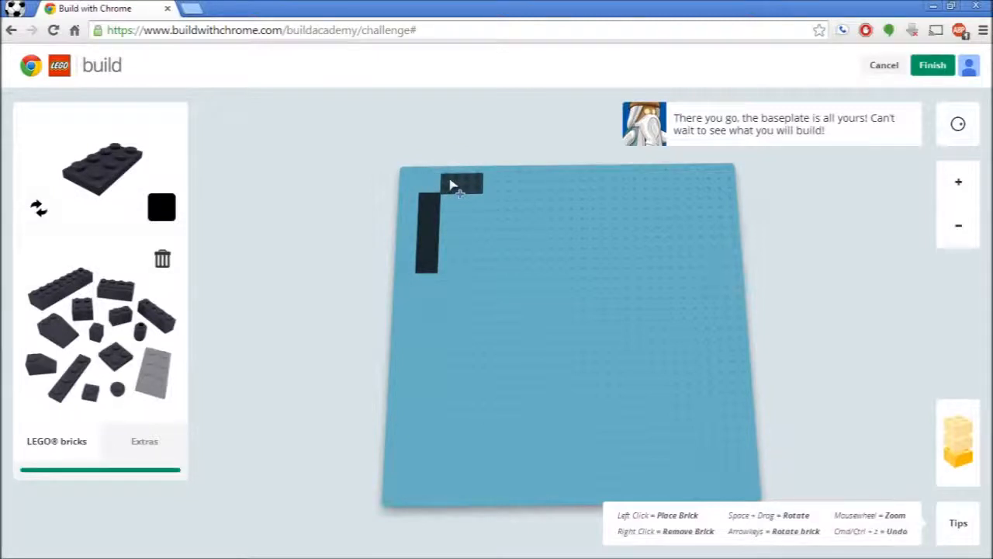
left_click(481, 184)
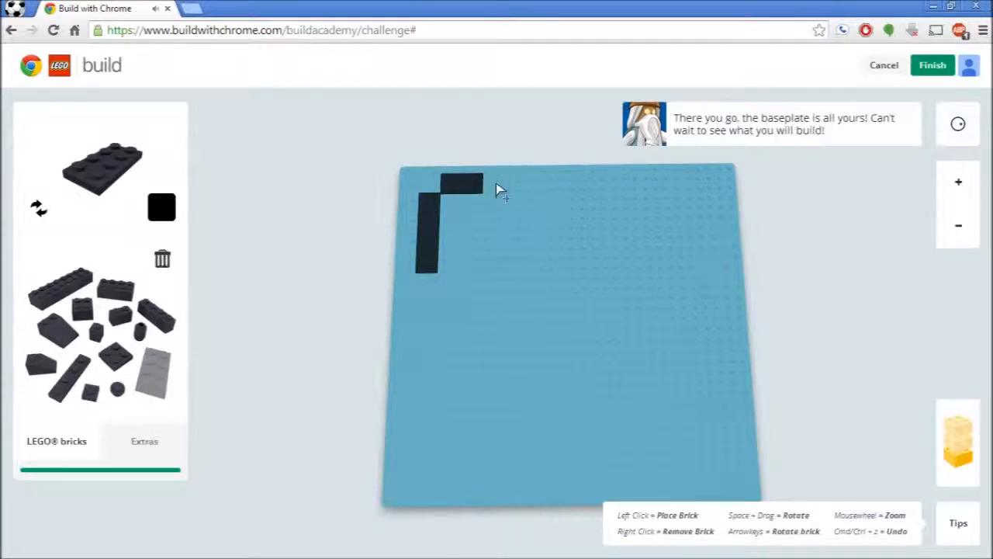
left_click(520, 189)
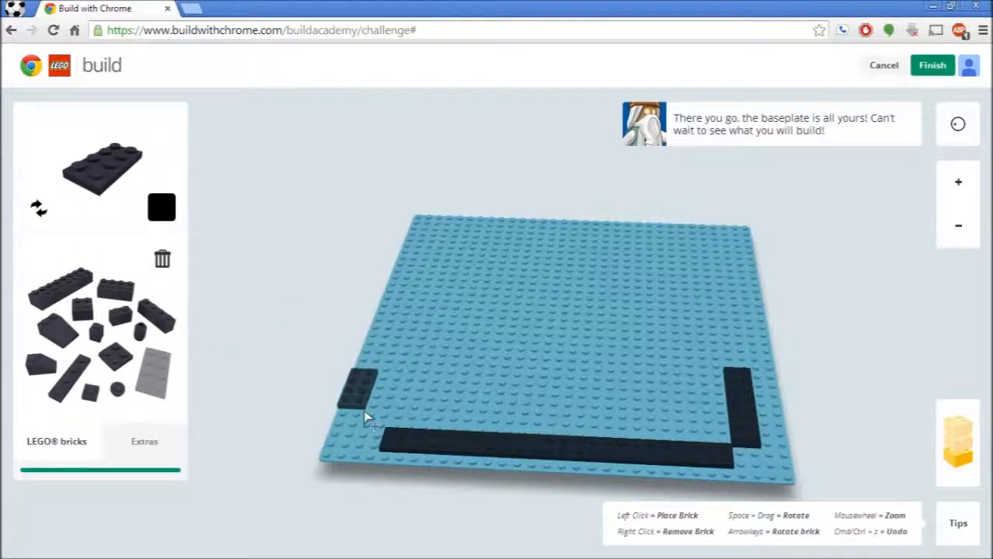
Add black bricks to the left side and top edge, closing the rectangular outline
left_click(392, 376)
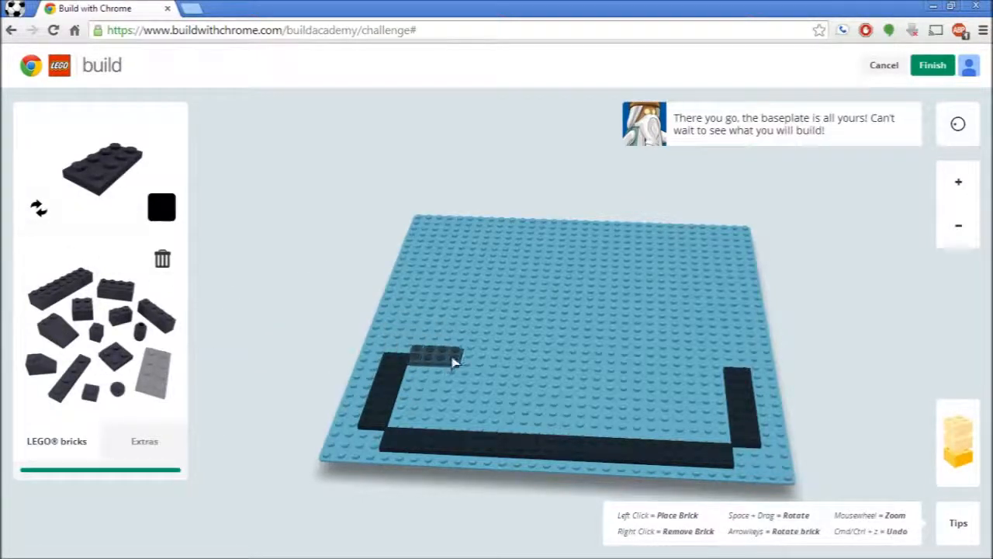
left_click(474, 349)
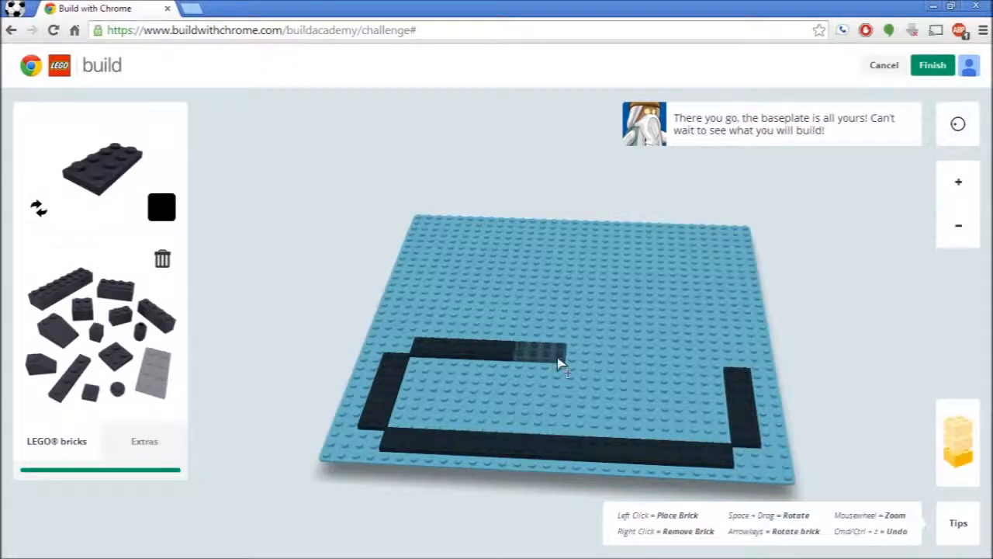
left_click(562, 365)
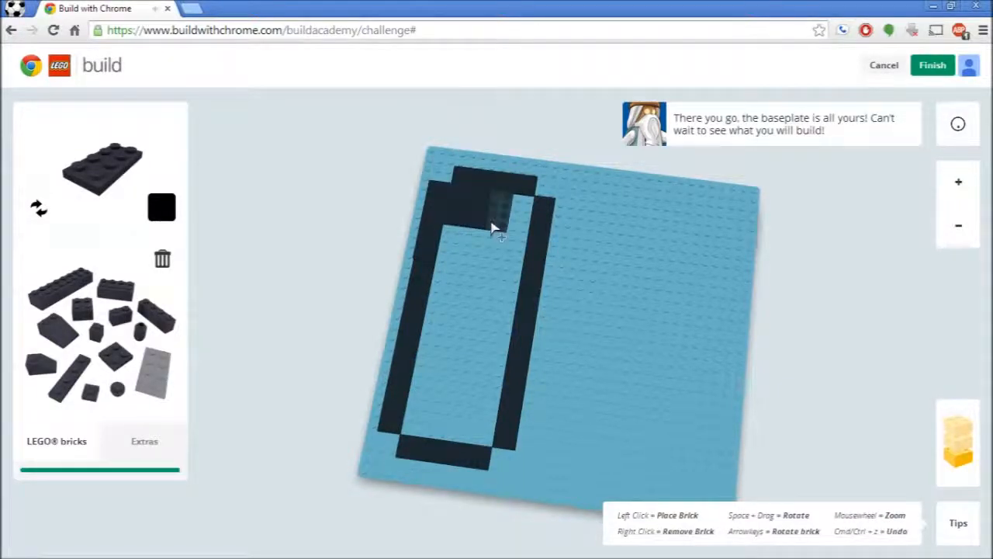
Fill the black frame's interior with black bricks, including the last gap near the bottom
left_click(497, 226)
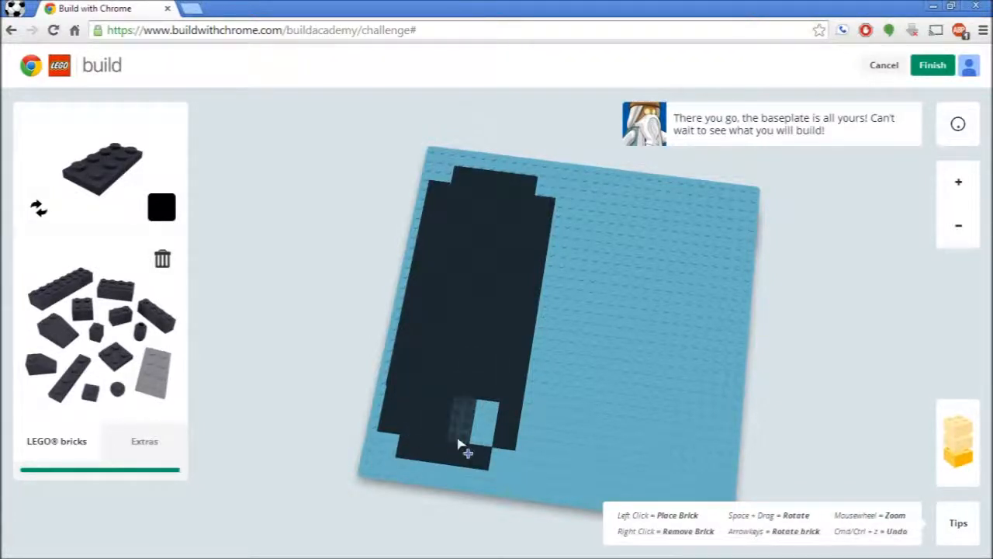
left_click(465, 423)
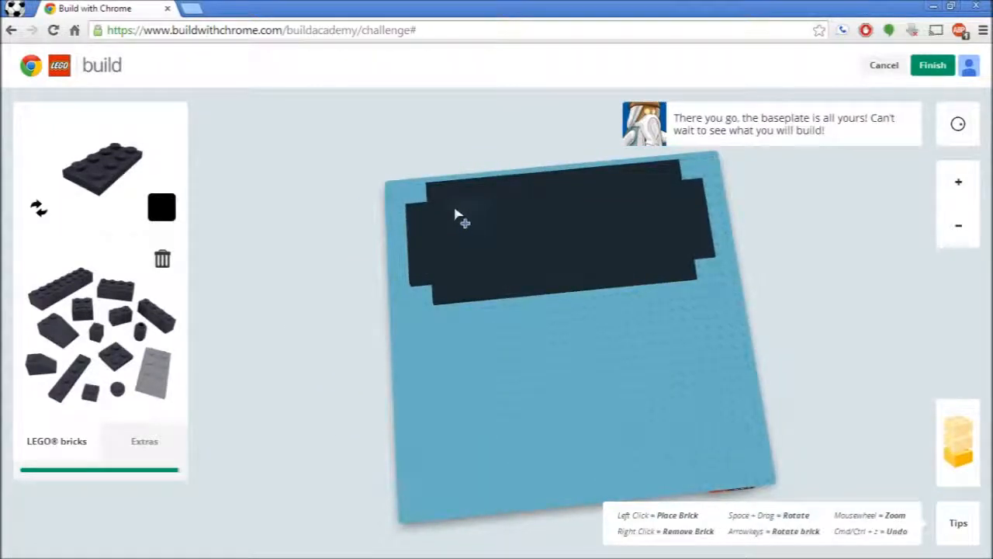
mouse_move(477, 264)
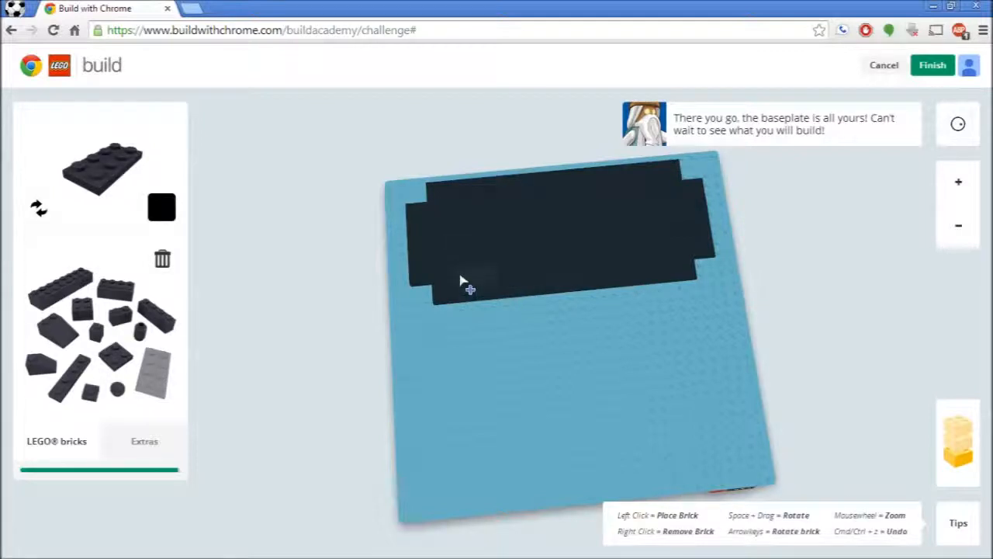
mouse_move(479, 297)
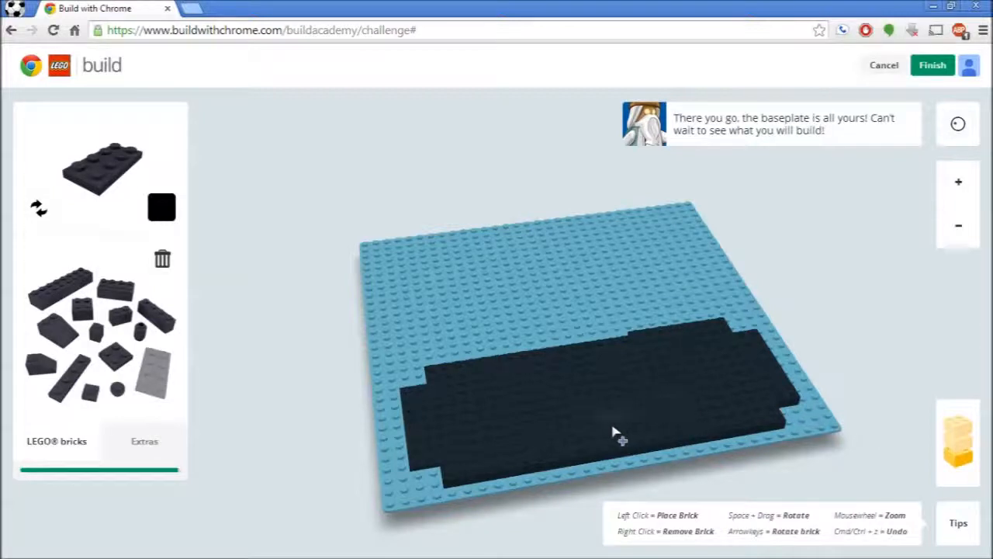
mouse_move(632, 419)
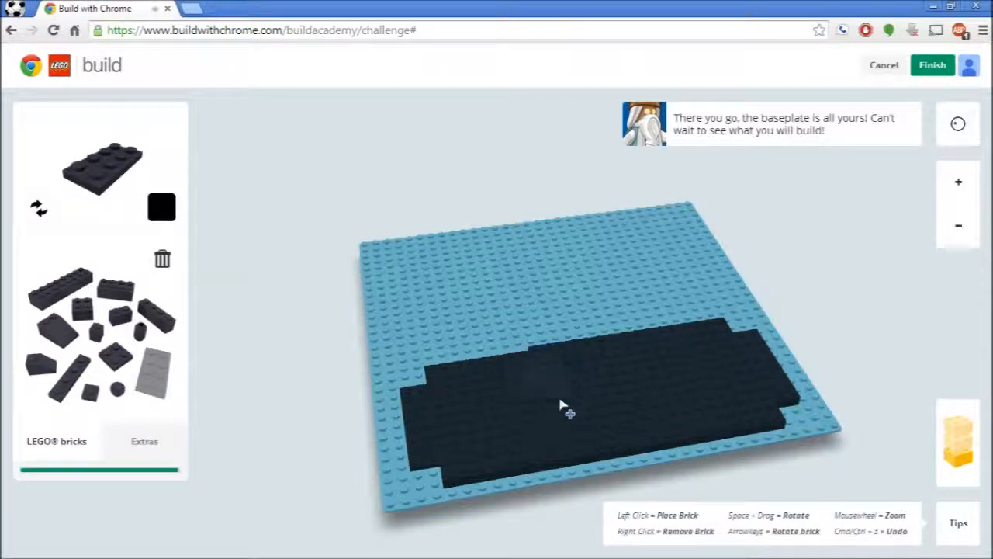
mouse_move(570, 428)
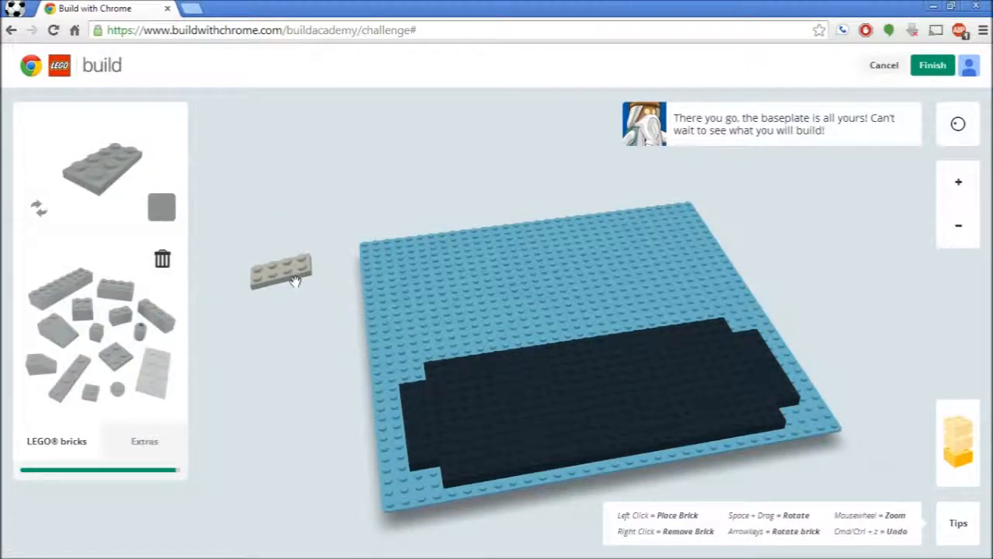
Lay light grey bricks over the base, replacing a misplaced one beside the black notch
left_click(551, 369)
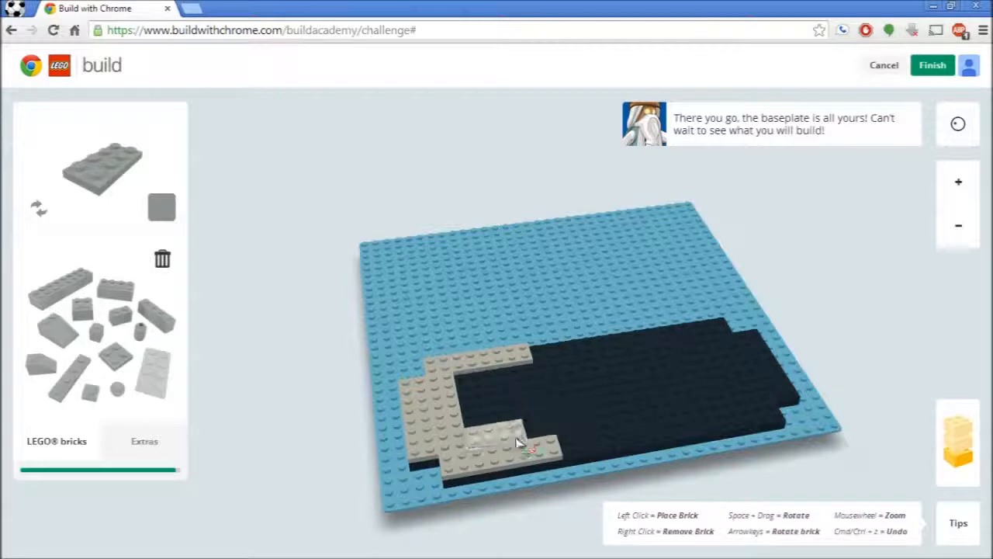
left_click(520, 427)
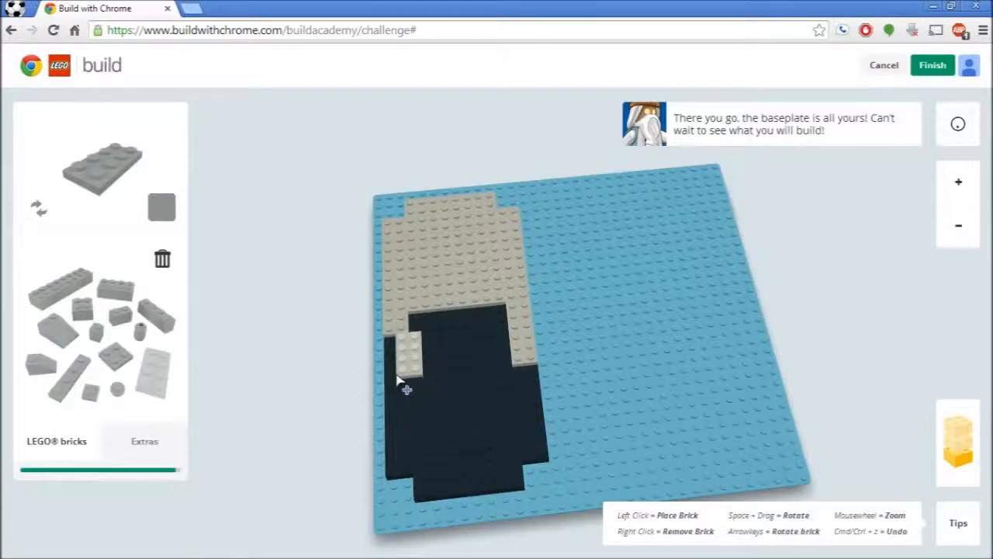
right_click(411, 357)
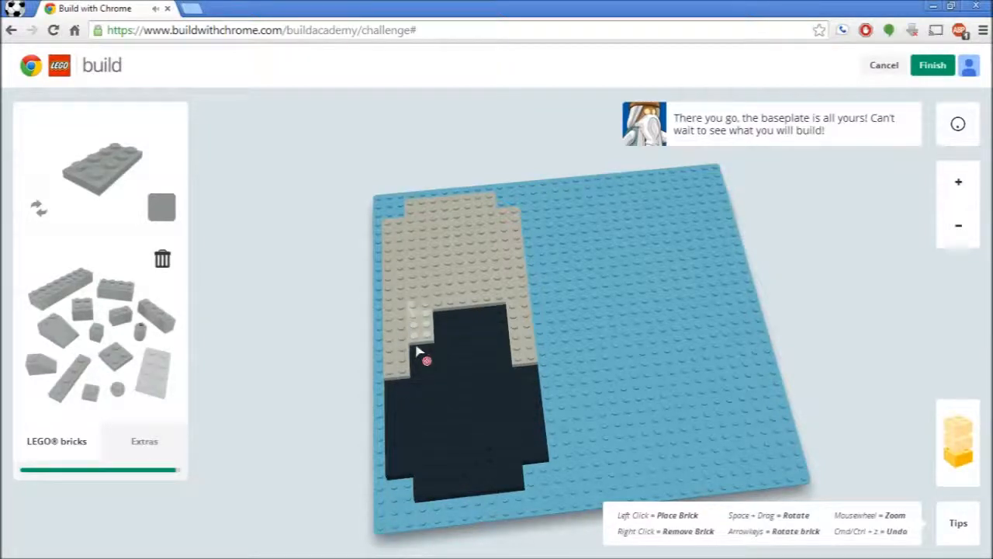
left_click(426, 352)
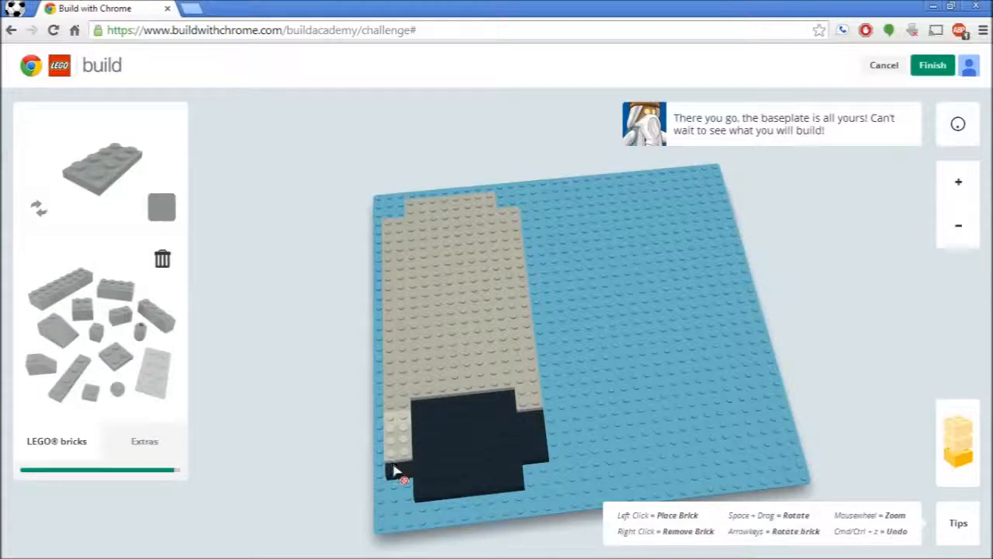
Place a grey 2x4 plate over the remaining black base area
left_click(396, 472)
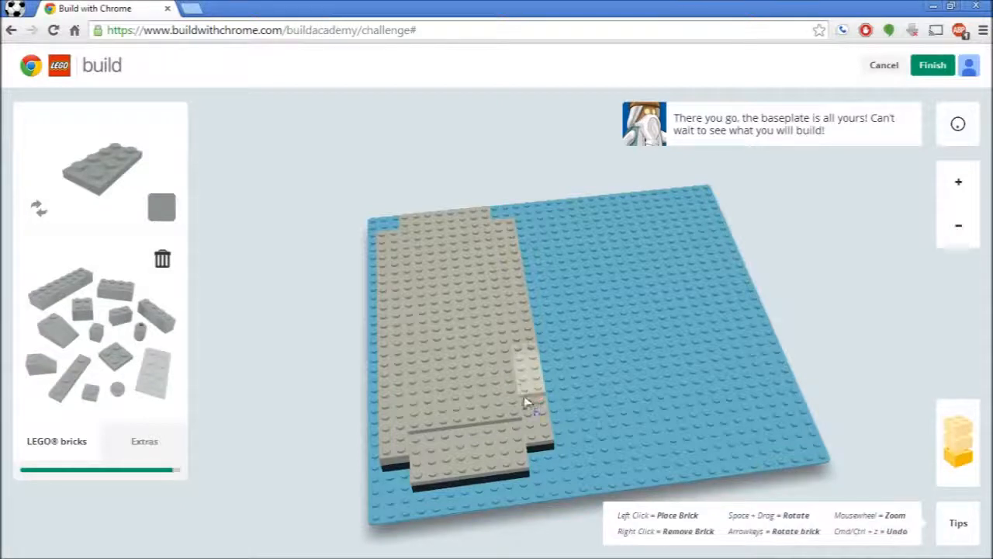
Select the 1x1 grey plate and rotate the model to view the other end
left_click(528, 399)
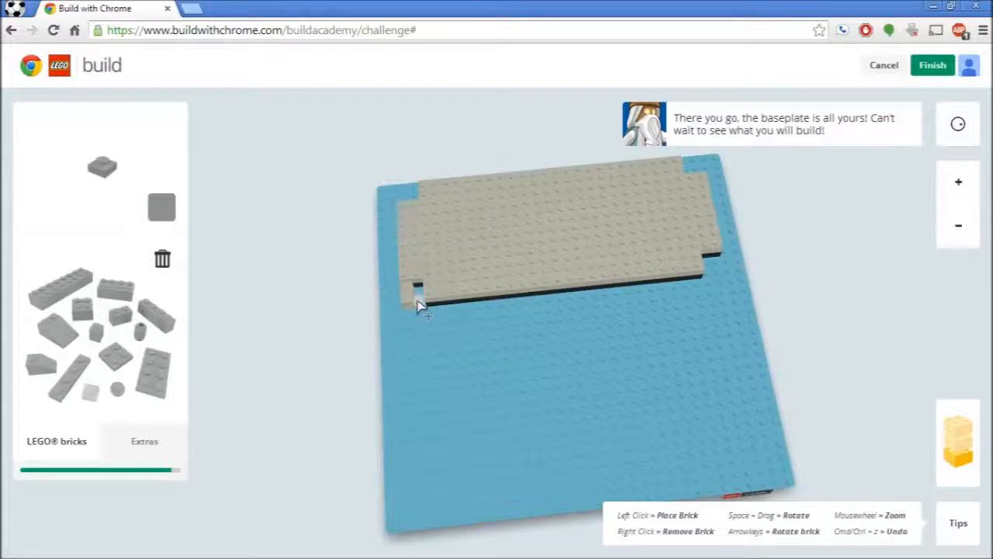
left_click_drag(419, 306, 520, 411)
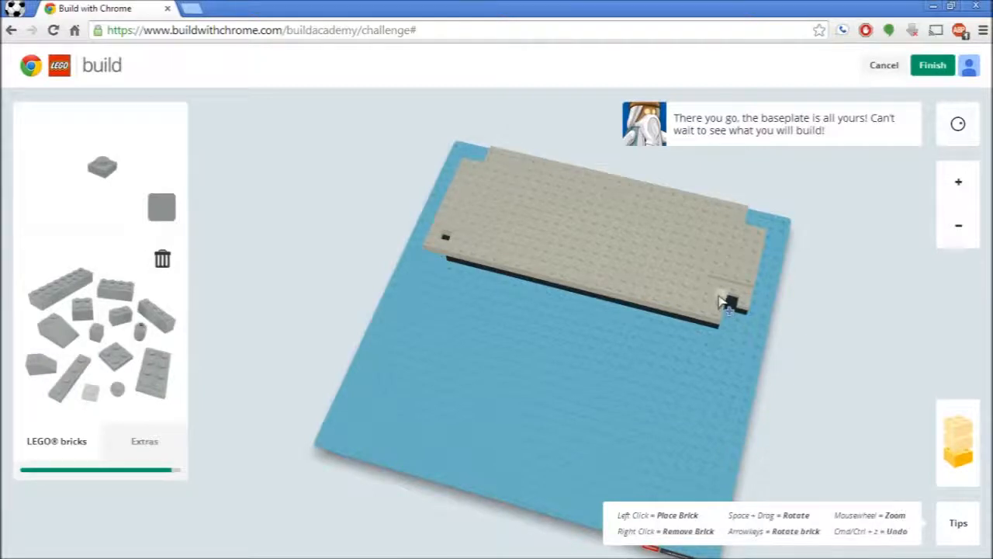
Choose yellow from the brick colour swatches for the accent piece
left_click(161, 207)
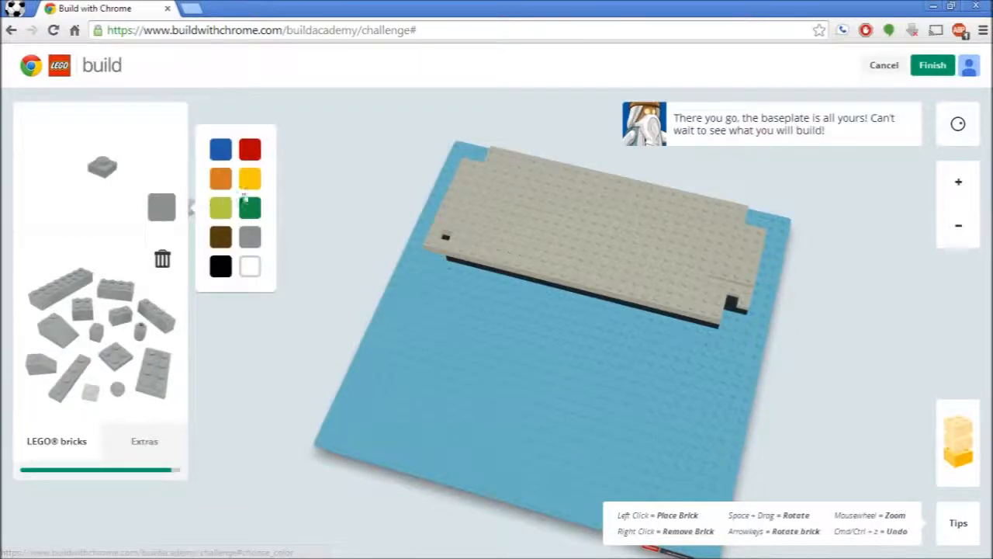
left_click(250, 178)
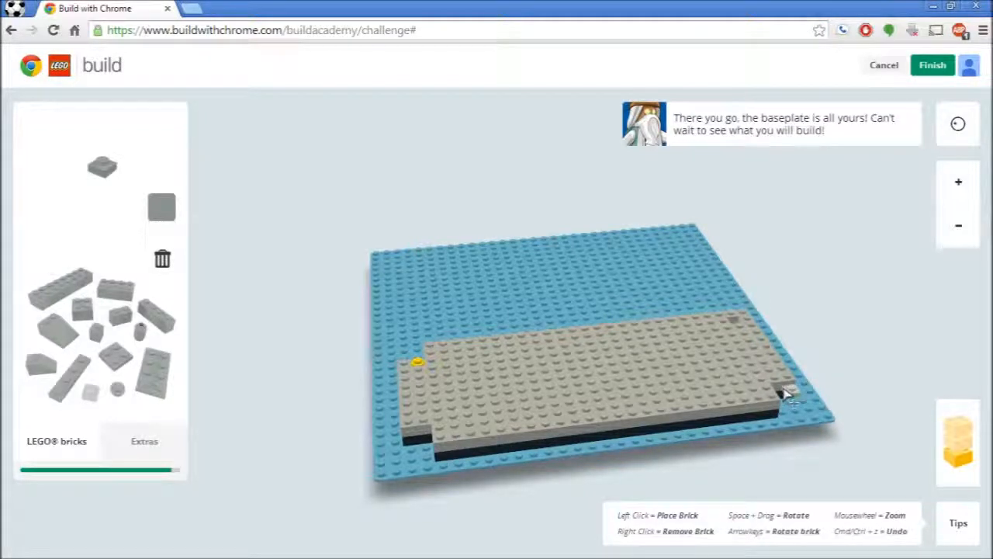
Pick white and place a white bumper plate at the model's front corner
left_click(161, 208)
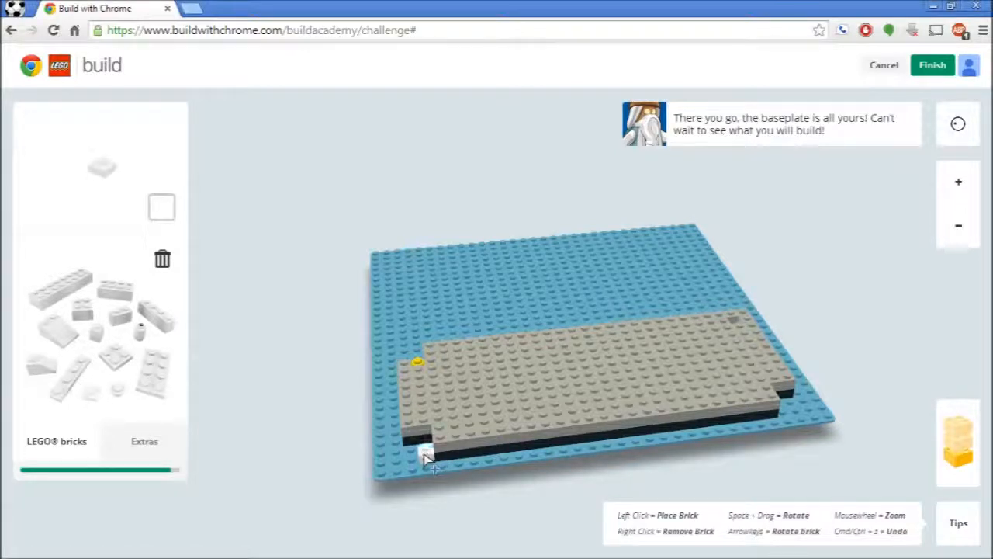
left_click(427, 454)
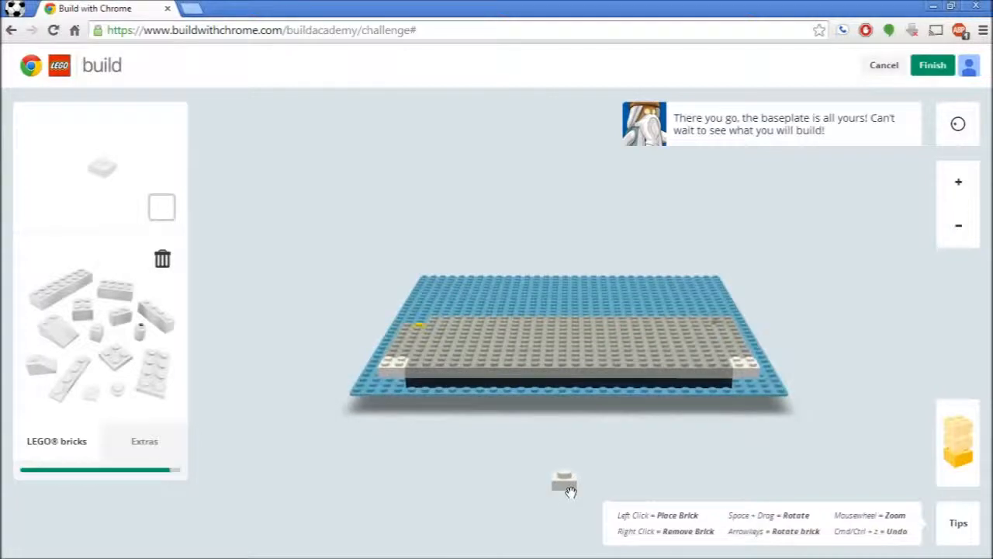
mouse_move(671, 380)
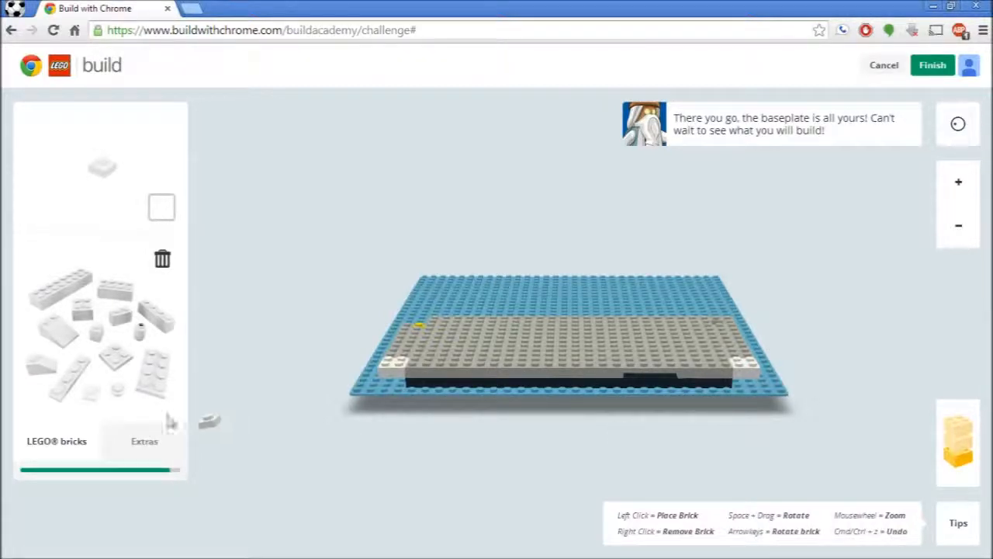
Fill the front-edge gap with a grey plate, then choose black from the swatch
left_click(161, 207)
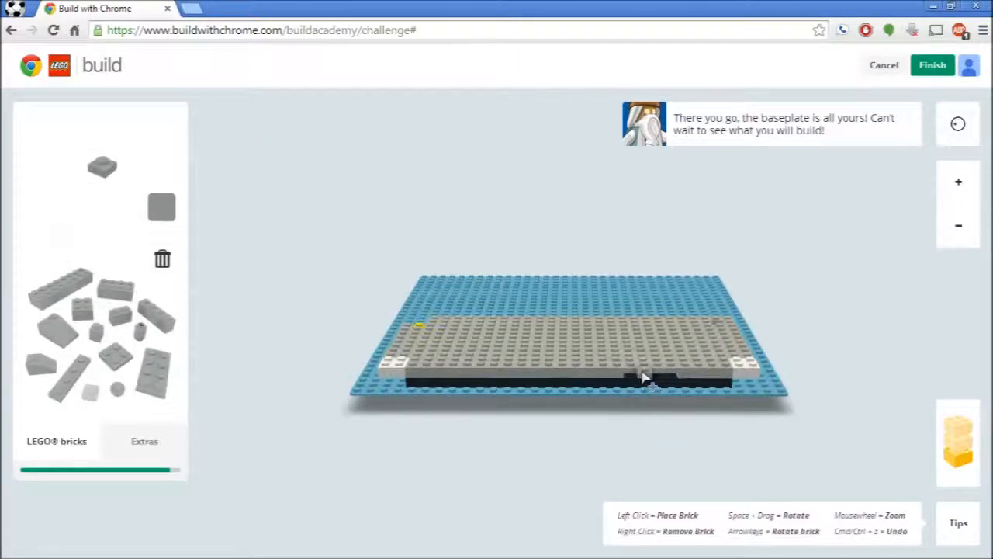
mouse_move(636, 386)
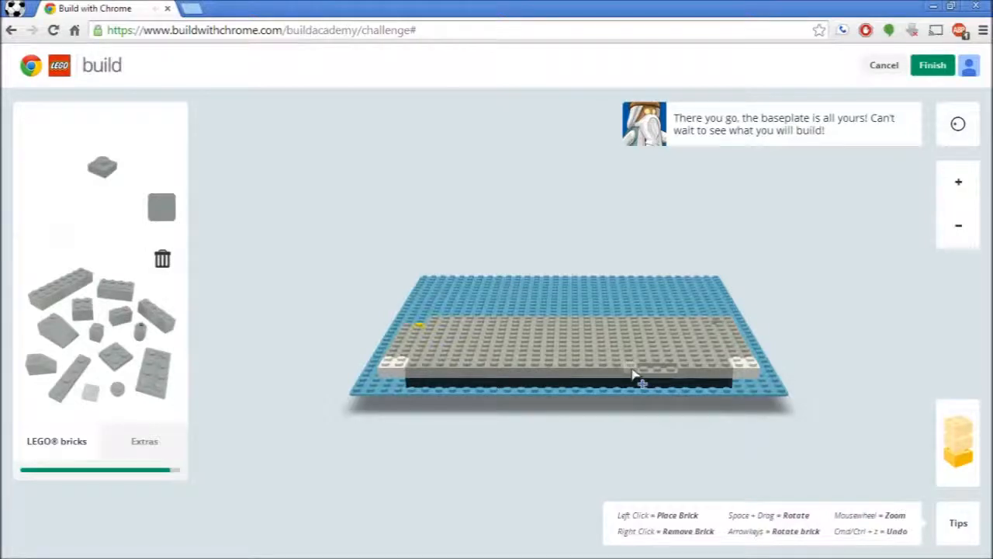
mouse_move(675, 380)
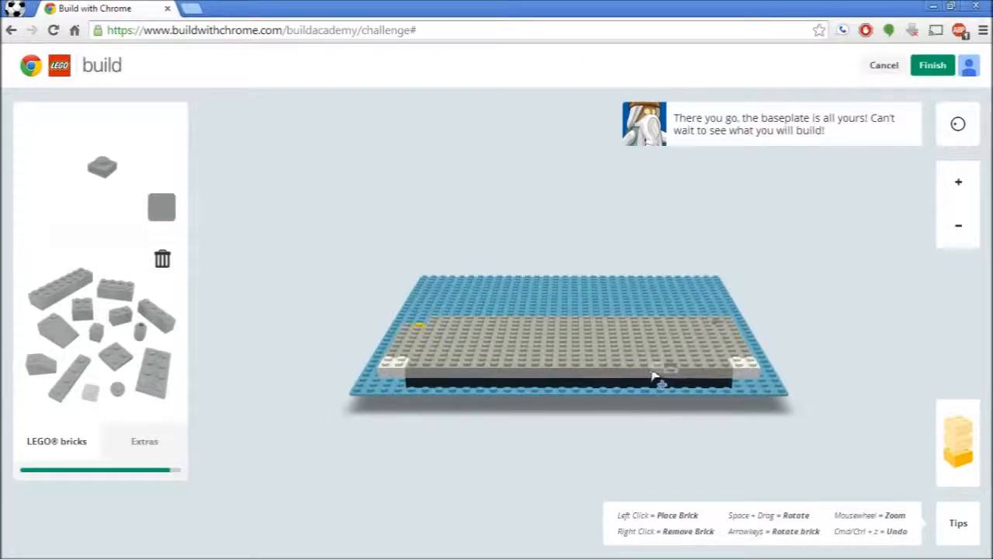
left_click(162, 207)
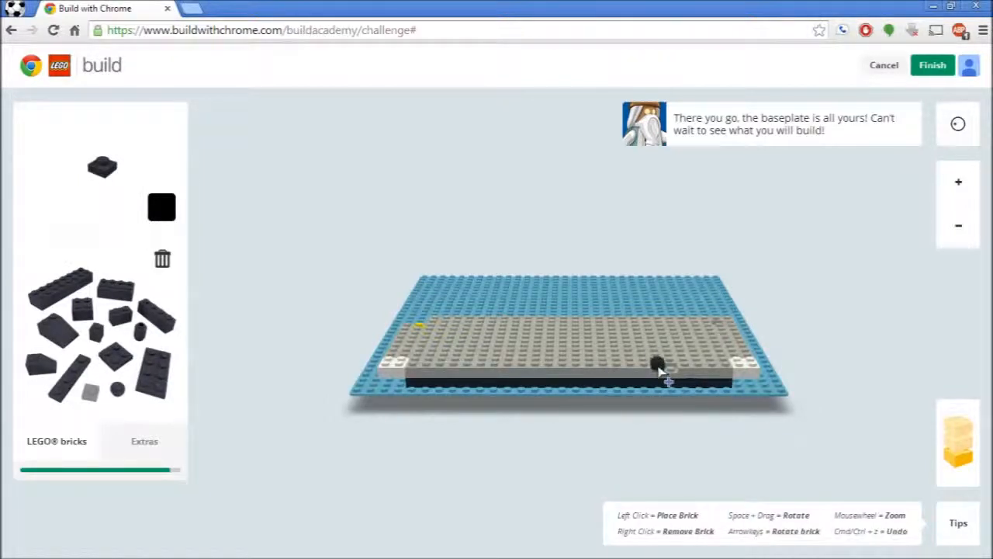
Place a small black detail piece from Extras on the front edge beside the right bumper
left_click(144, 441)
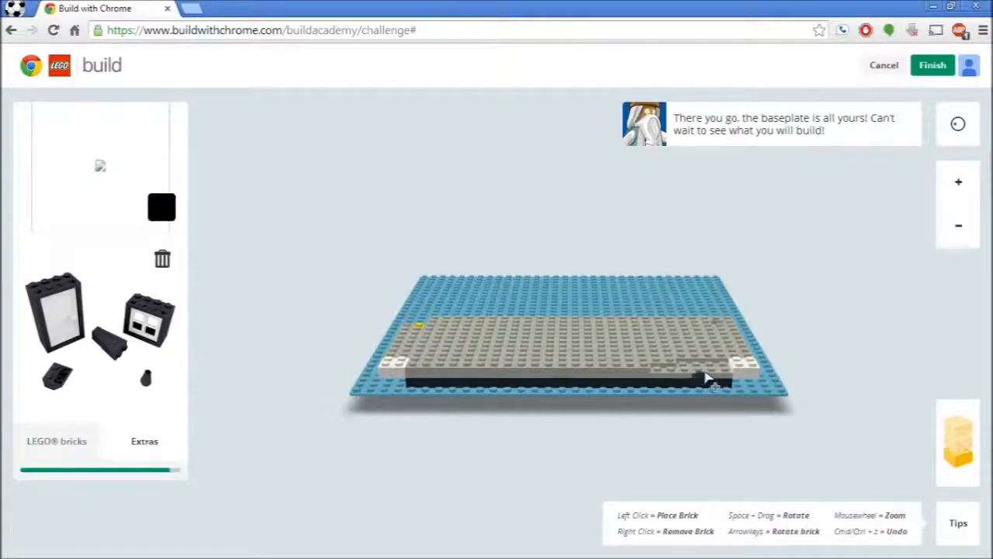
left_click(702, 365)
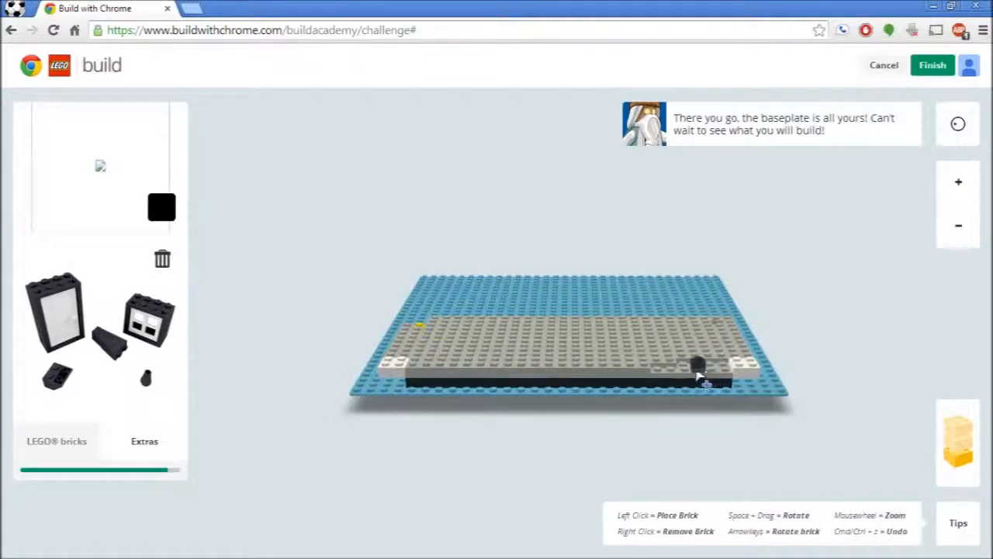
left_click(161, 207)
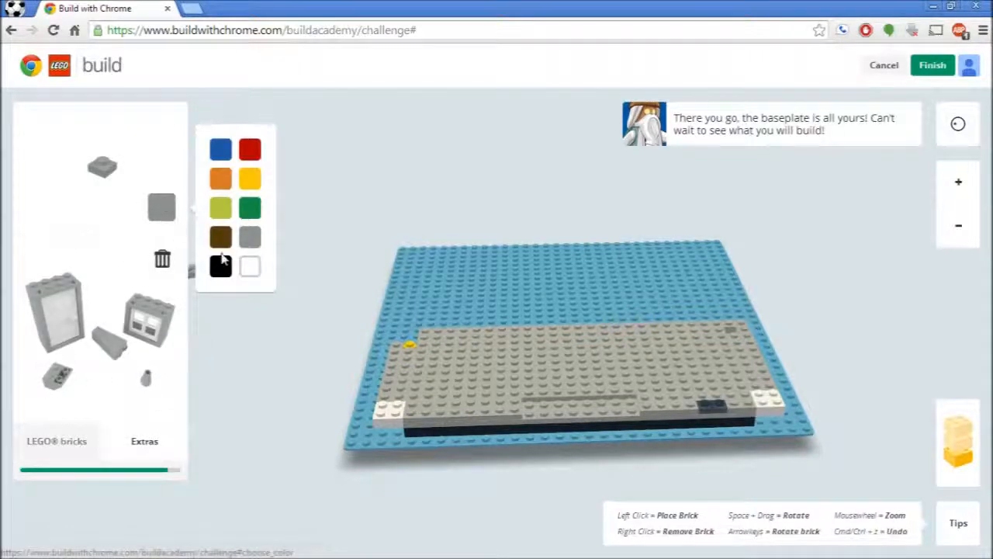
Select the black swatch in the brick colour palette
left_click(220, 266)
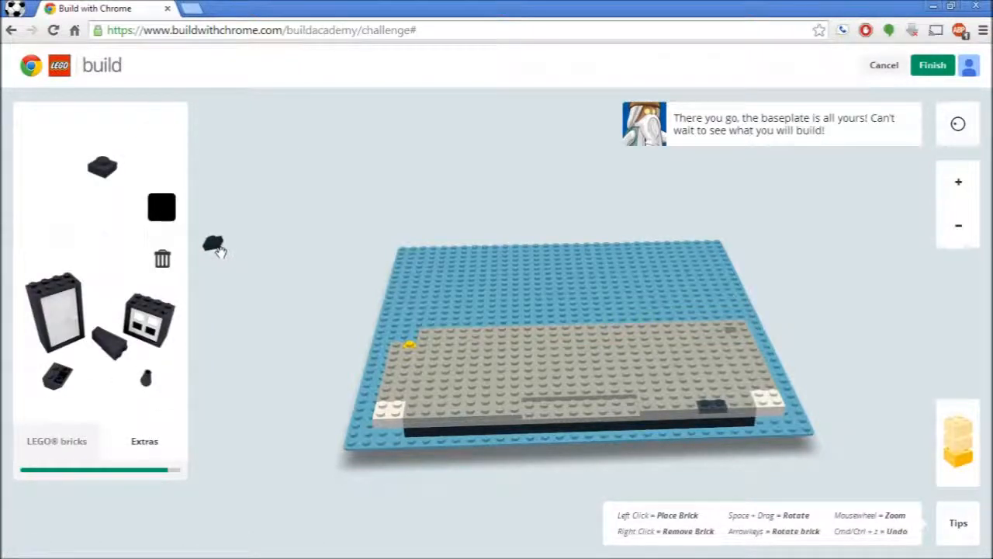